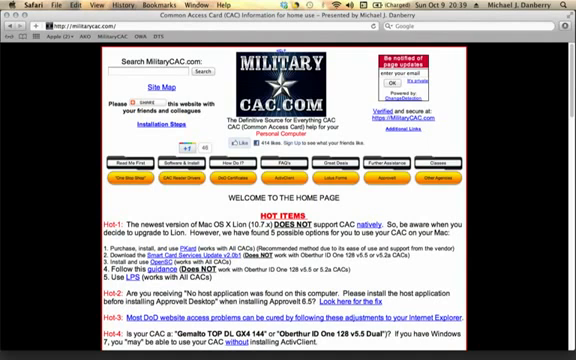
Reach the official LPS site at spi.dod.mil via MilitaryCAC.com's LPS information page.
{"action": "scroll", "scroll_direction": "down", "scroll_amount": 3}
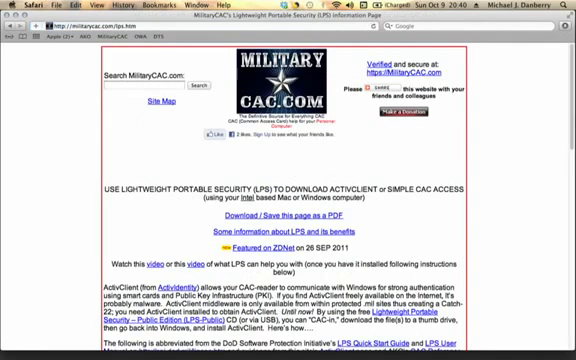
{"action": "scroll", "scroll_direction": "down", "scroll_amount": 3}
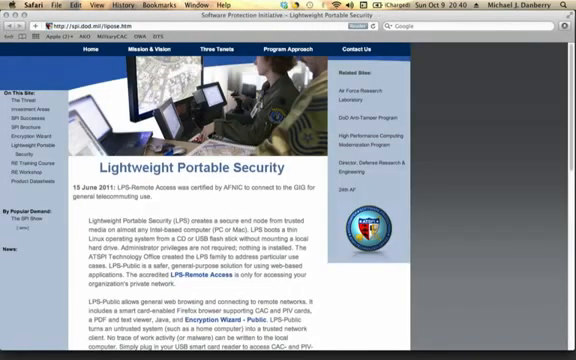
Review the LPS download links, then boot the LPS VM to its desktop in VirtualBox.
{"action": "scroll", "scroll_direction": "down", "scroll_amount": 3}
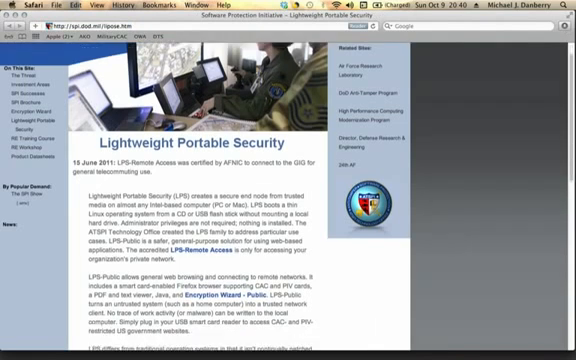
{"action": "scroll", "scroll_direction": "down", "scroll_amount": 3}
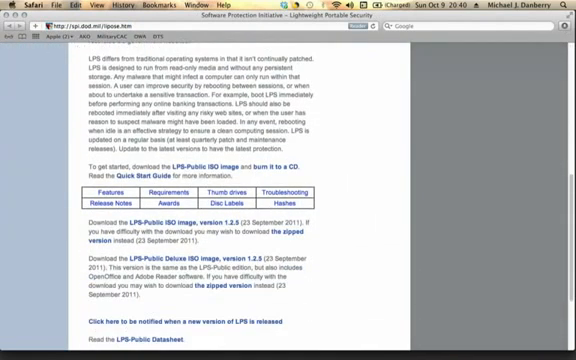
{"action": "scroll", "scroll_direction": "down", "scroll_amount": 3}
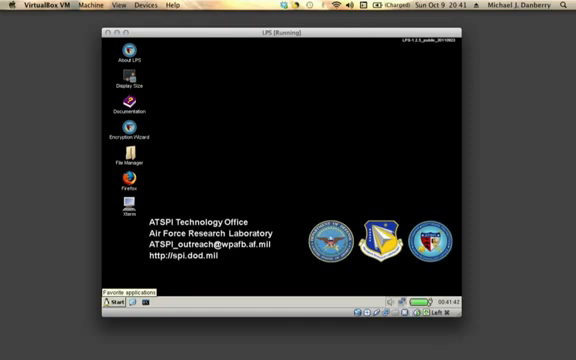
{"action": "mouse_move", "coordinate": [212, 148]}
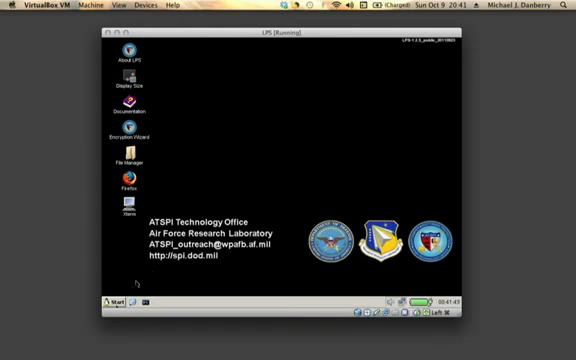
Launch the card reader Firmware utility from the LPS start menu.
{"action": "left_click", "coordinate": [108, 300]}
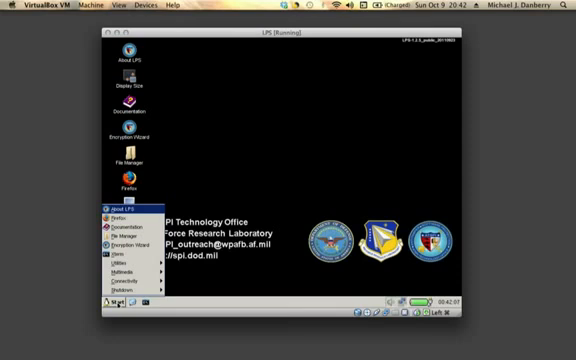
{"action": "left_click", "coordinate": [108, 260]}
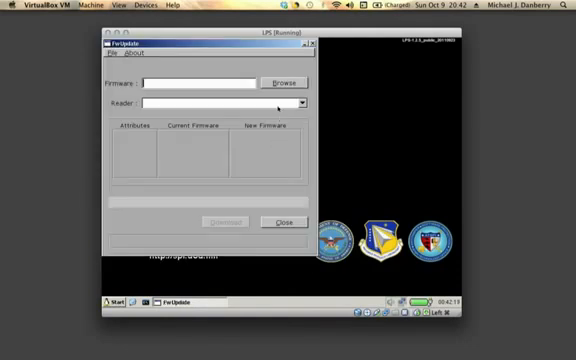
Load the SCR331 firmware file and upgrade the reader until success is reported.
{"action": "left_click", "coordinate": [288, 80]}
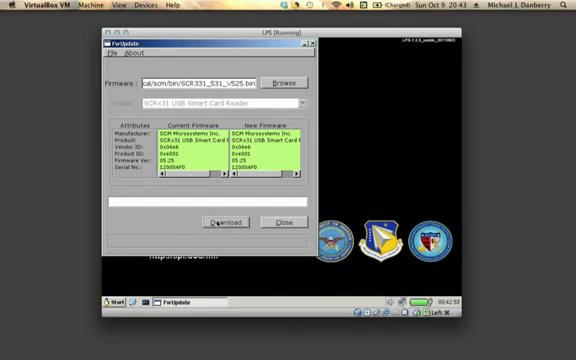
{"action": "left_click", "coordinate": [226, 222]}
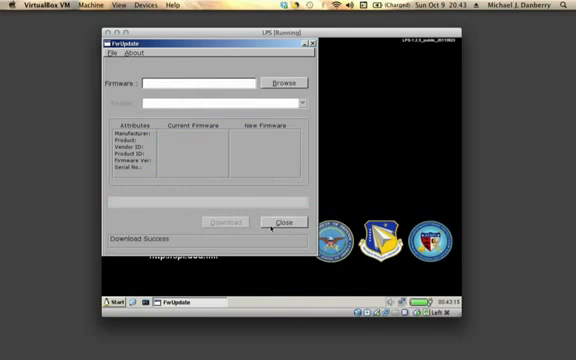
Close the firmware utility and shut down the LPS VM, returning to Finder.
{"action": "left_click", "coordinate": [276, 220]}
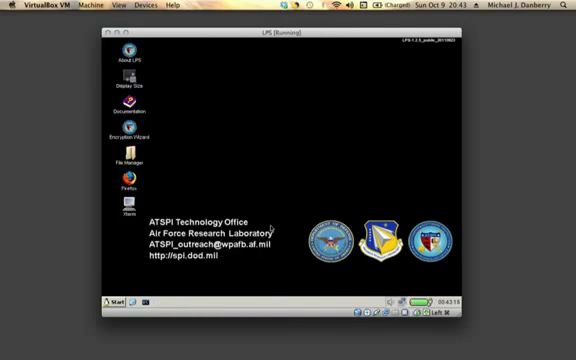
{"action": "mouse_move", "coordinate": [270, 228]}
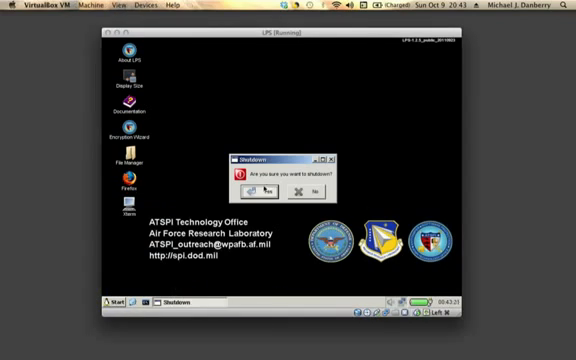
{"action": "left_click", "coordinate": [252, 190]}
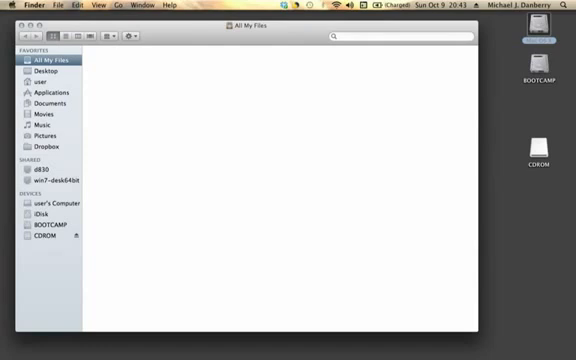
Confirm the SCR331 reader shows version 5.25 in System Information's USB listing, then quit.
{"action": "left_click", "coordinate": [8, 4]}
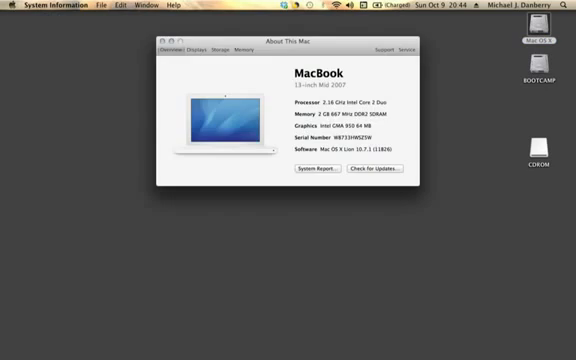
{"action": "left_click", "coordinate": [318, 168]}
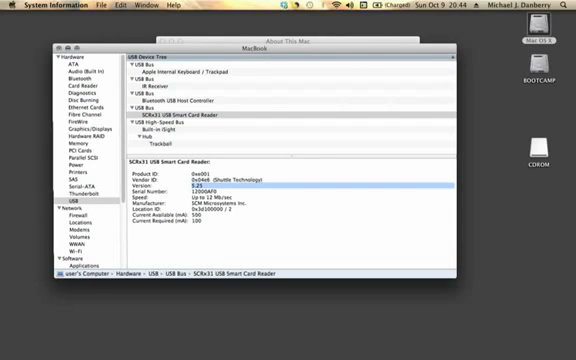
{"action": "left_click", "coordinate": [64, 44]}
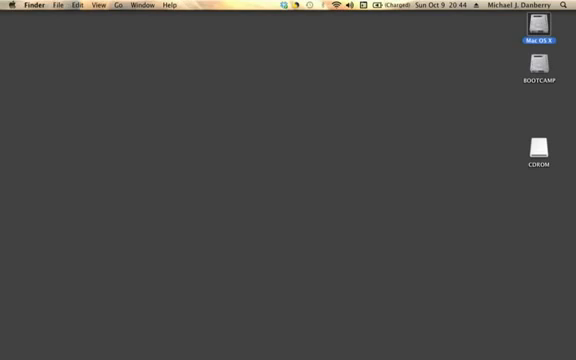